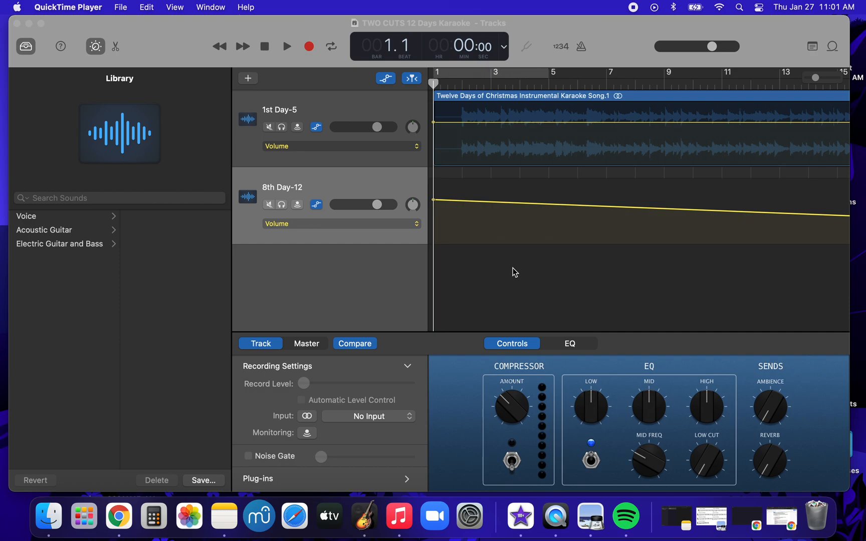
mouse_move(363, 518)
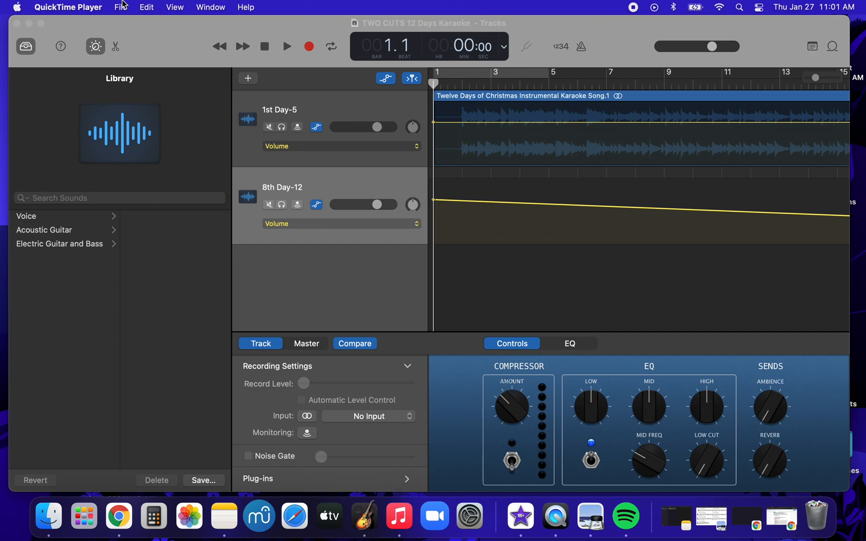
Switch from QuickTime Player to the TWO CUTS 12 Days Karaoke GarageBand project
left_click(120, 6)
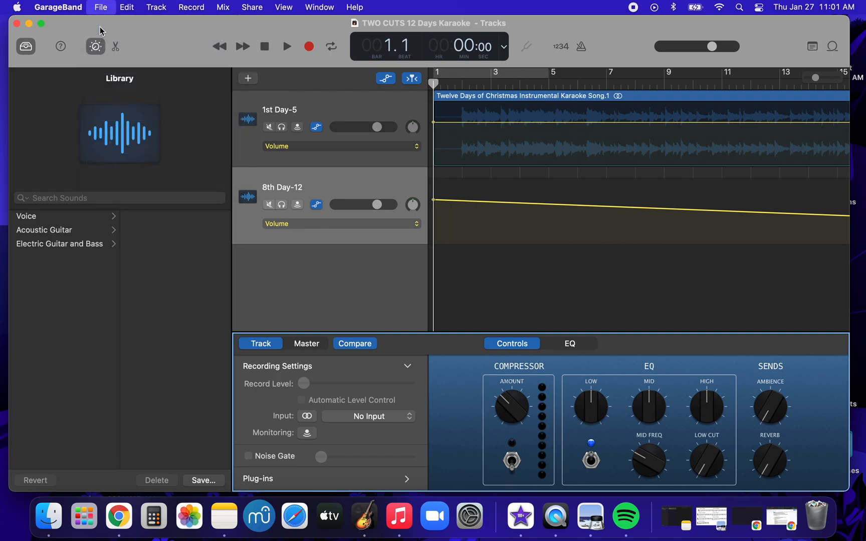
Create a new Empty Project with a single Audio track, Audio 1
left_click(101, 7)
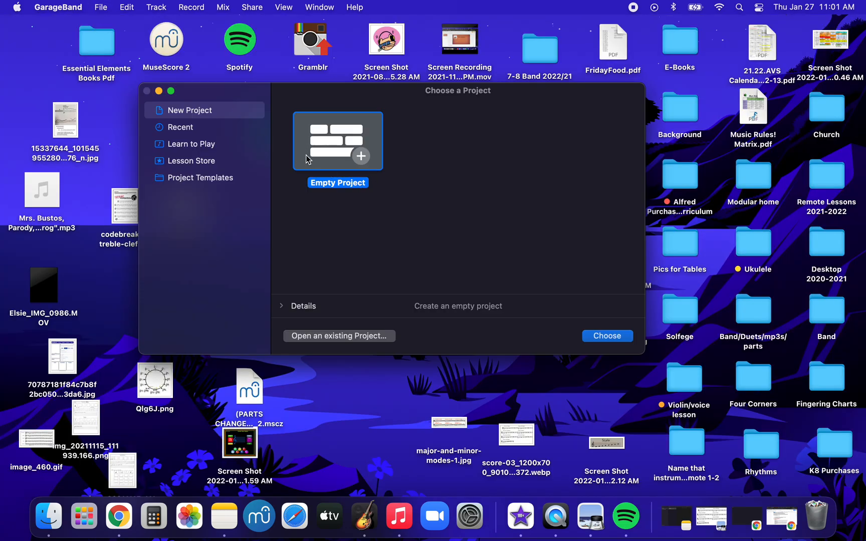
mouse_move(308, 145)
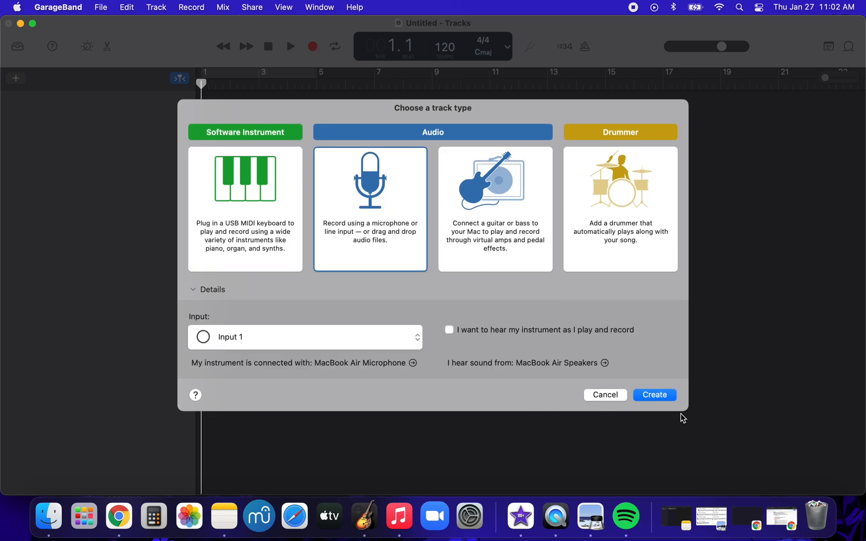
left_click(654, 394)
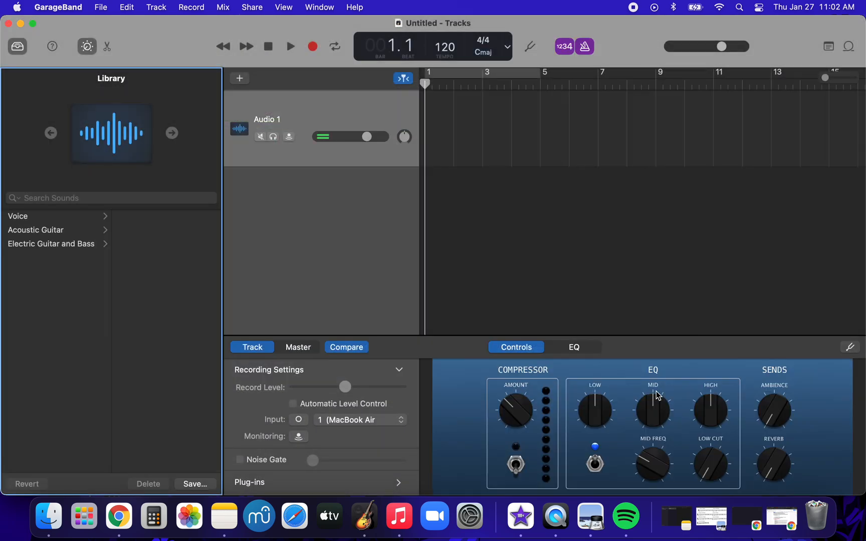
mouse_move(525, 190)
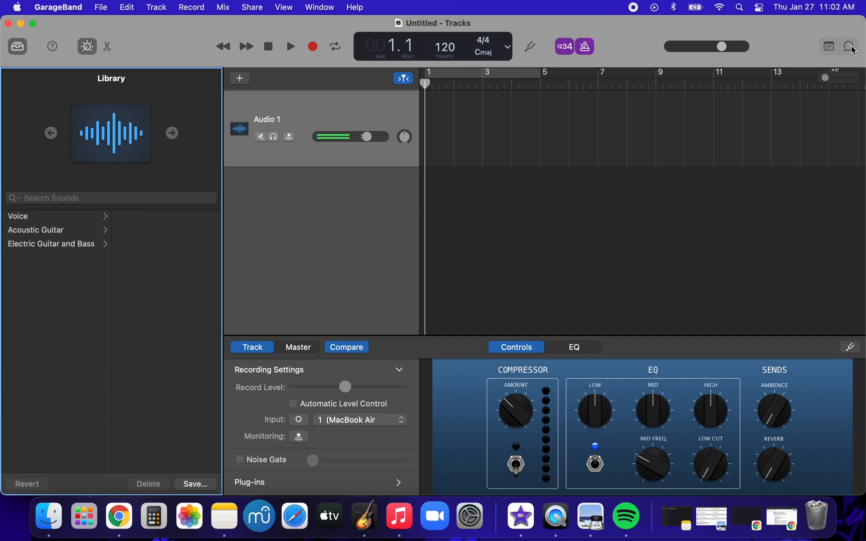
Open the Apple Loops browser and scroll the loop list down to the 'Anton' loops
left_click(850, 46)
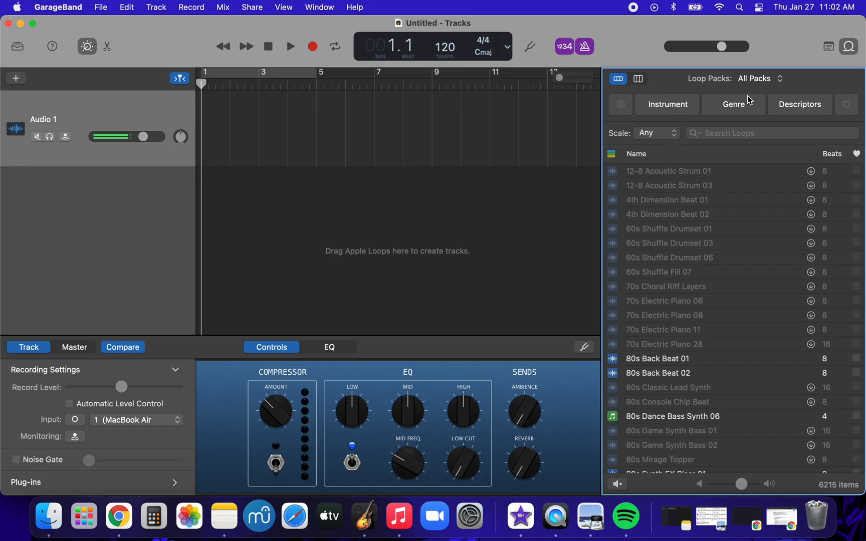
mouse_move(726, 201)
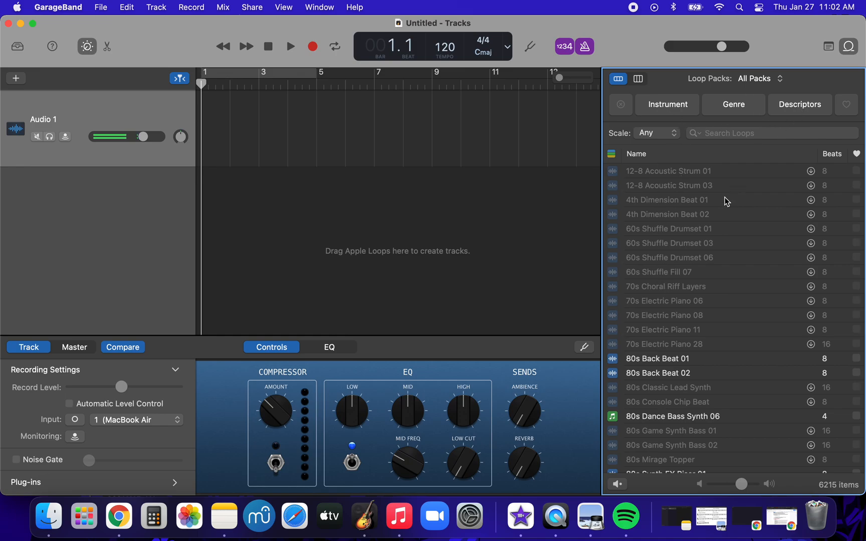
mouse_move(655, 211)
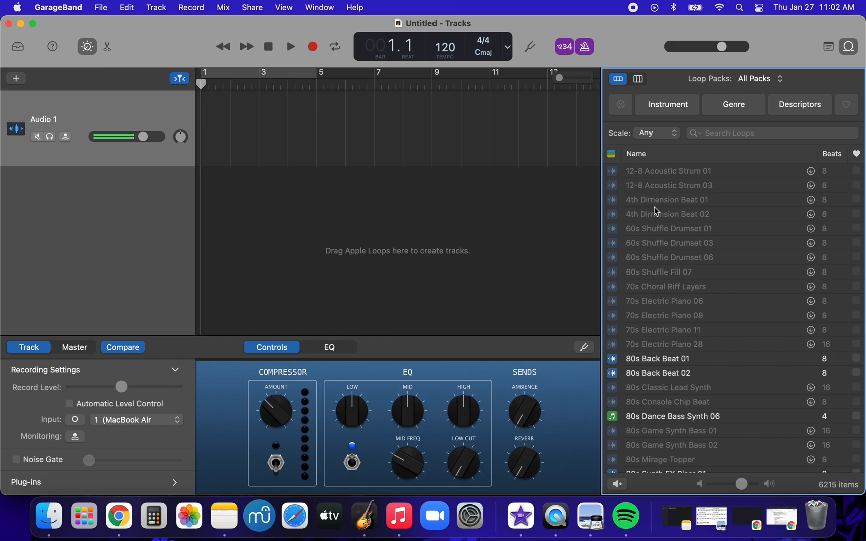
mouse_move(666, 372)
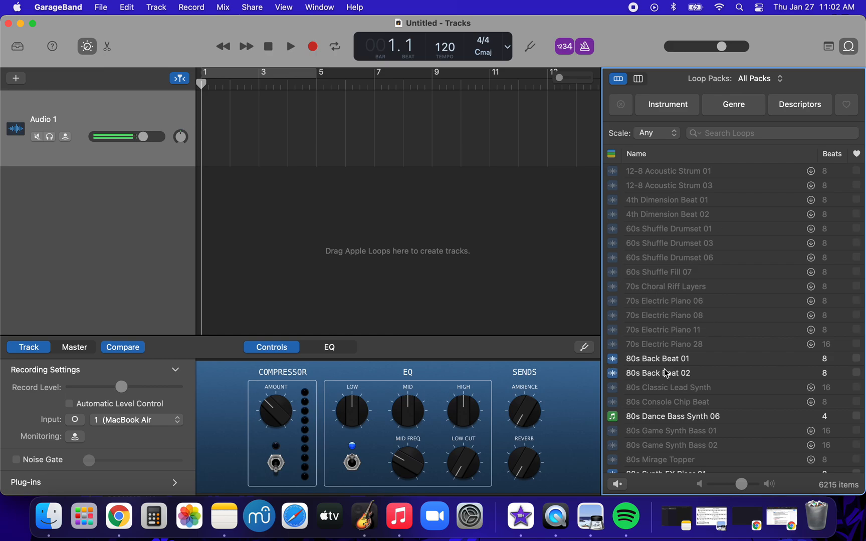
mouse_move(649, 367)
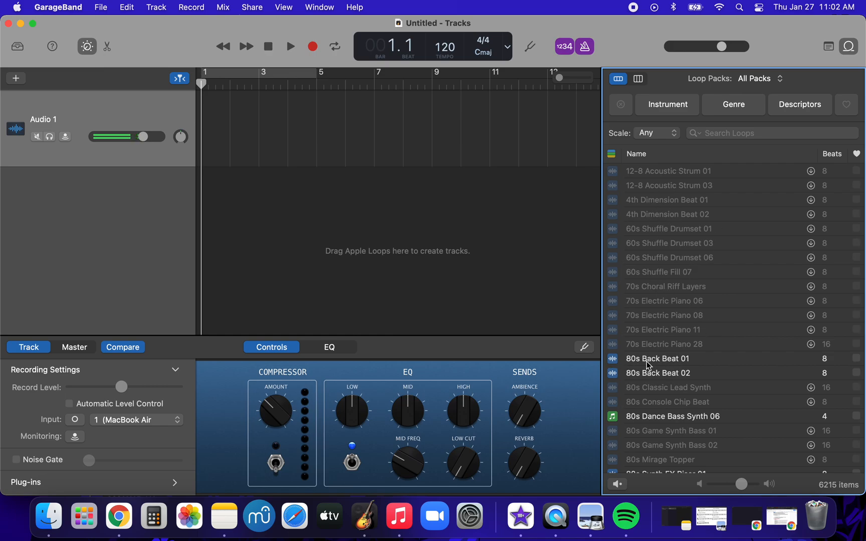
scroll("up", 3)
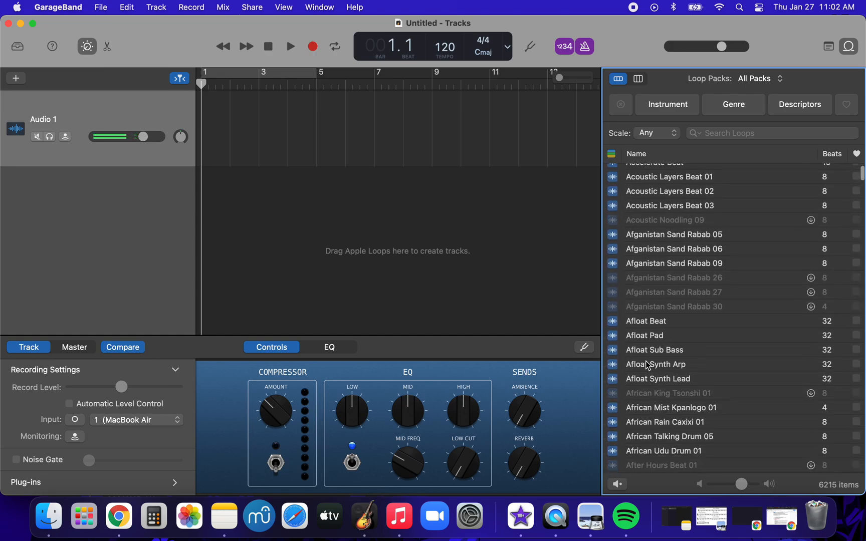
scroll("down", 3)
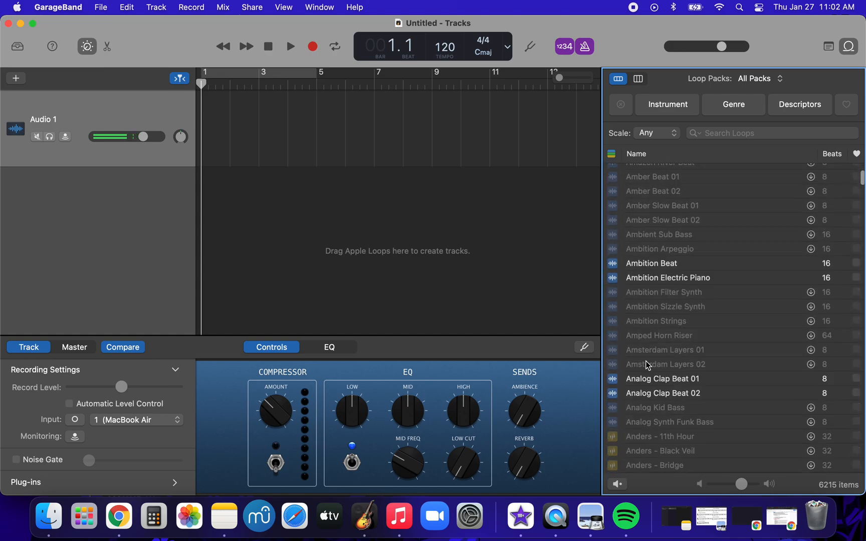
scroll("down", 3)
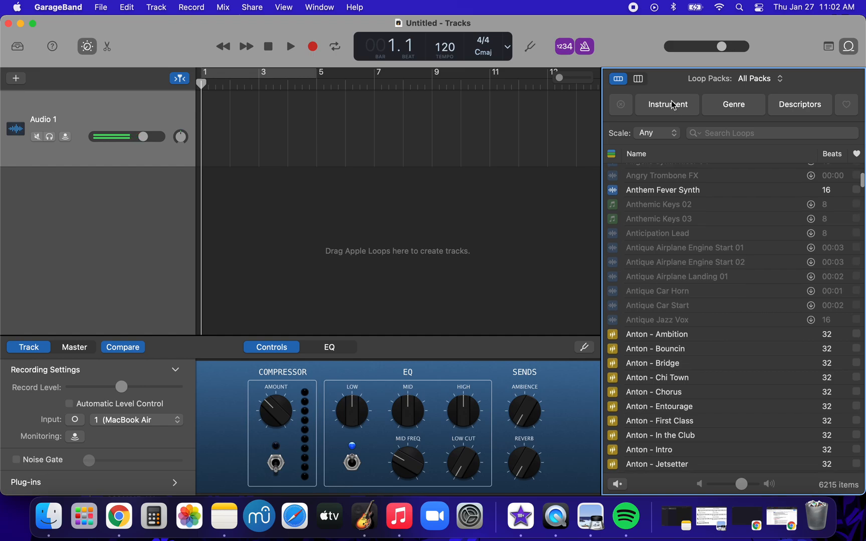
Filter loops to Instrument > Kits and add Freestyle Conga Break to the track
left_click(666, 104)
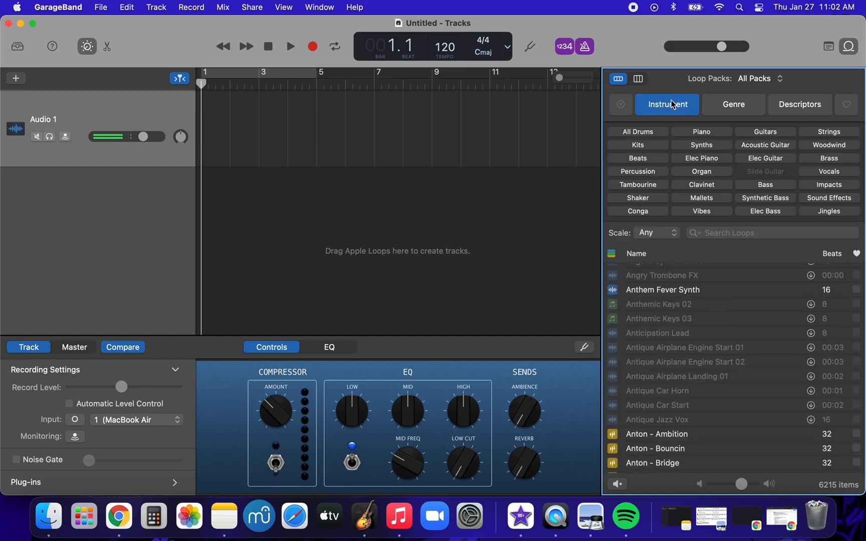
mouse_move(644, 151)
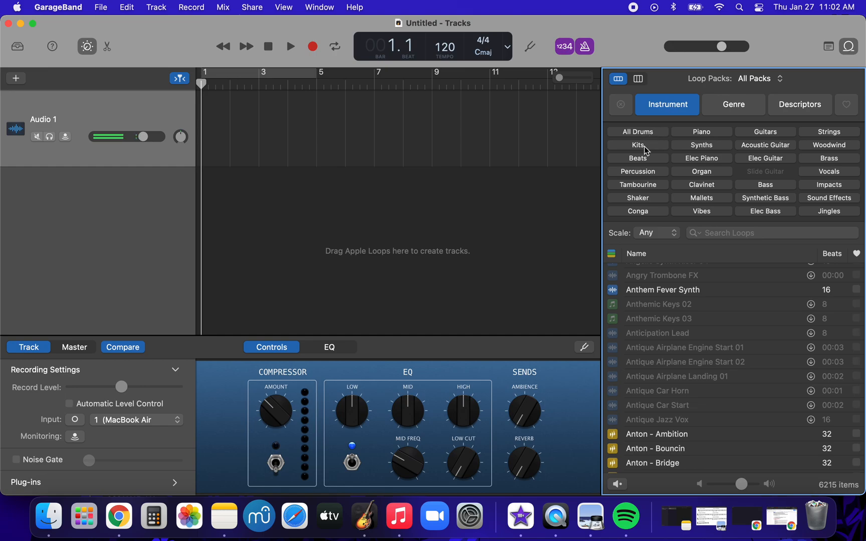
left_click(638, 145)
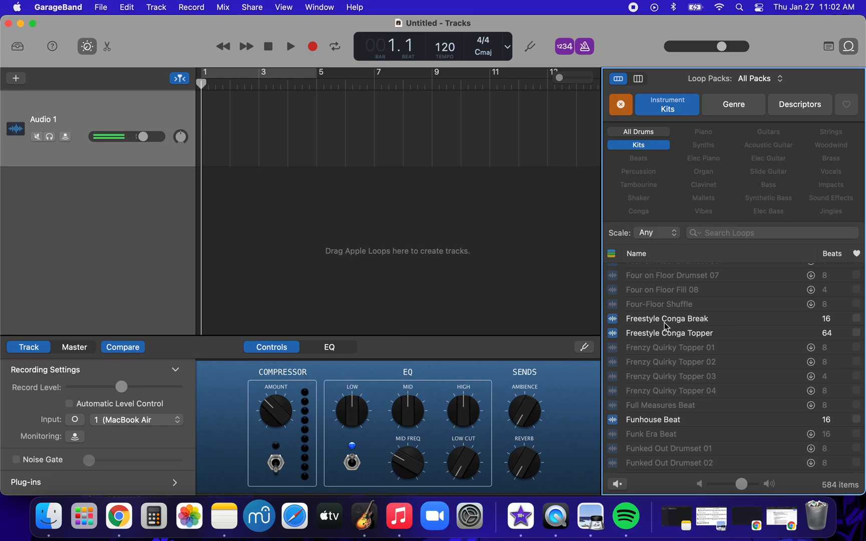
left_click(666, 318)
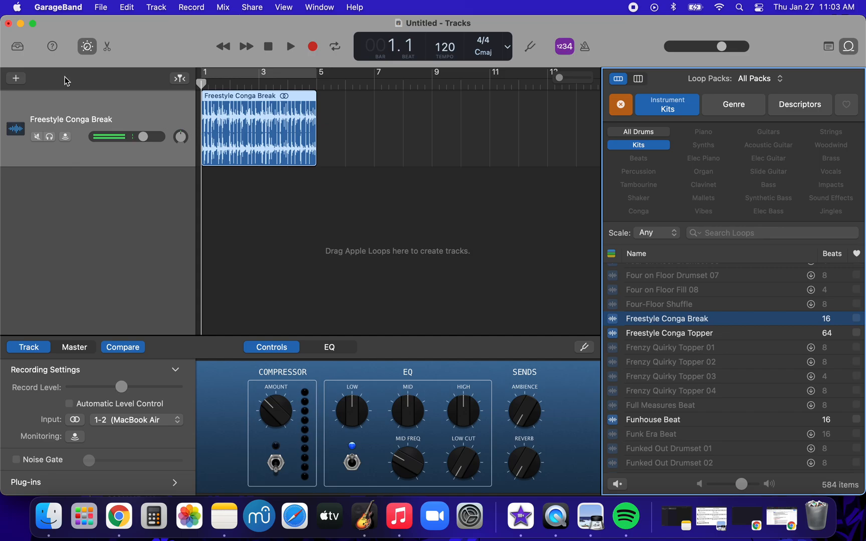
Add a second empty audio track, Audio 2, below the conga track
left_click(15, 78)
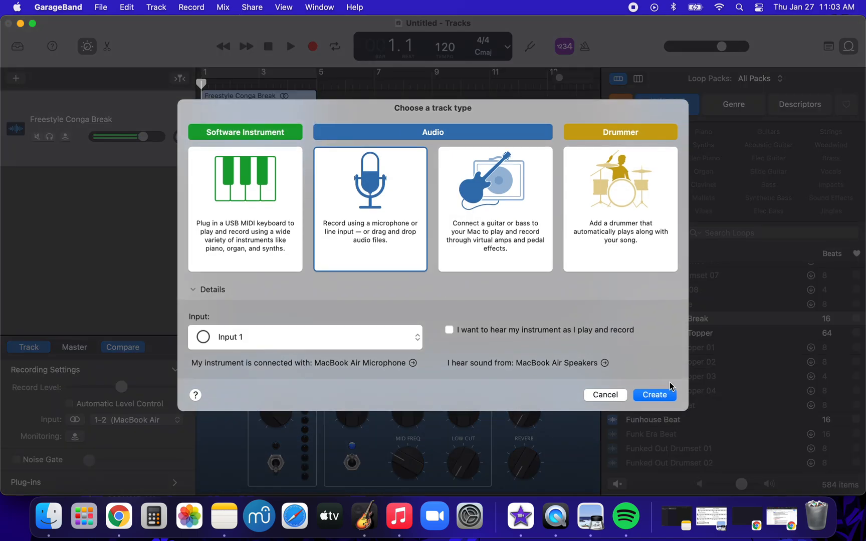
left_click(654, 394)
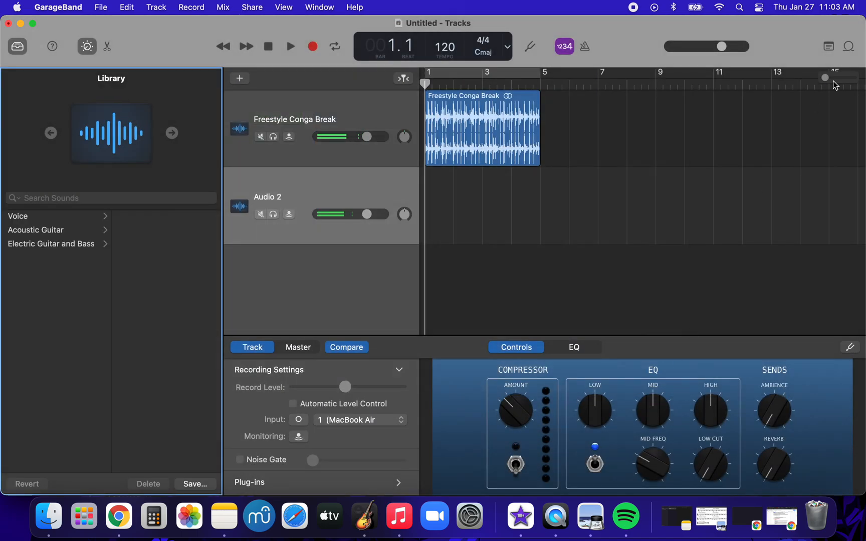
left_click(851, 47)
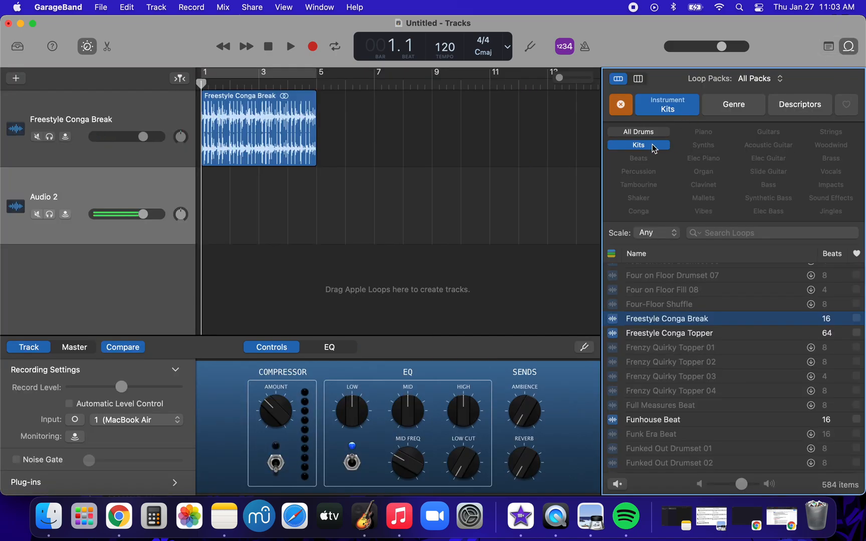
Swap the Kits filter for Organ and add Southern Rock Organ 01 as the second track
left_click(620, 104)
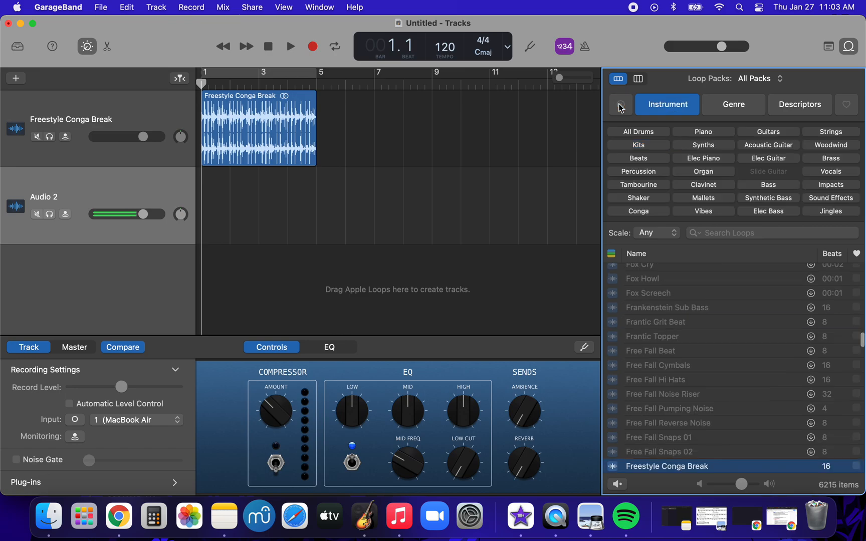
mouse_move(715, 145)
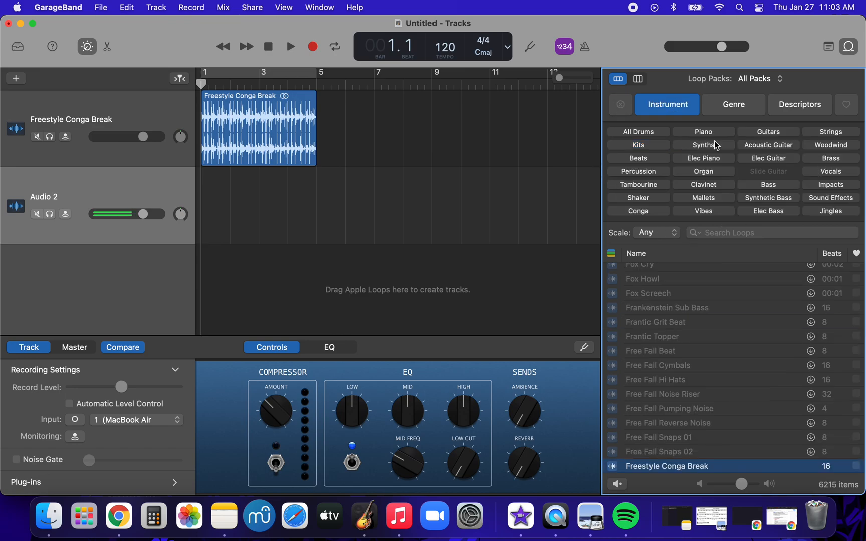
mouse_move(683, 164)
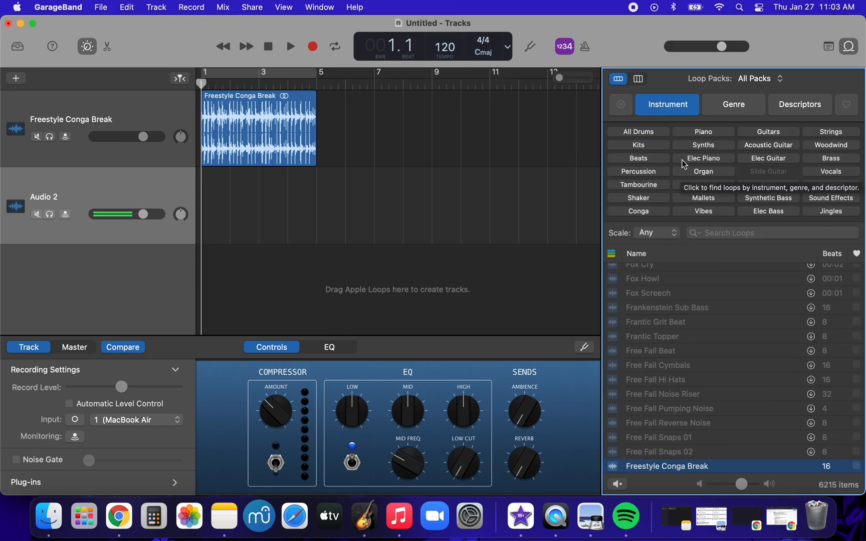
left_click(702, 171)
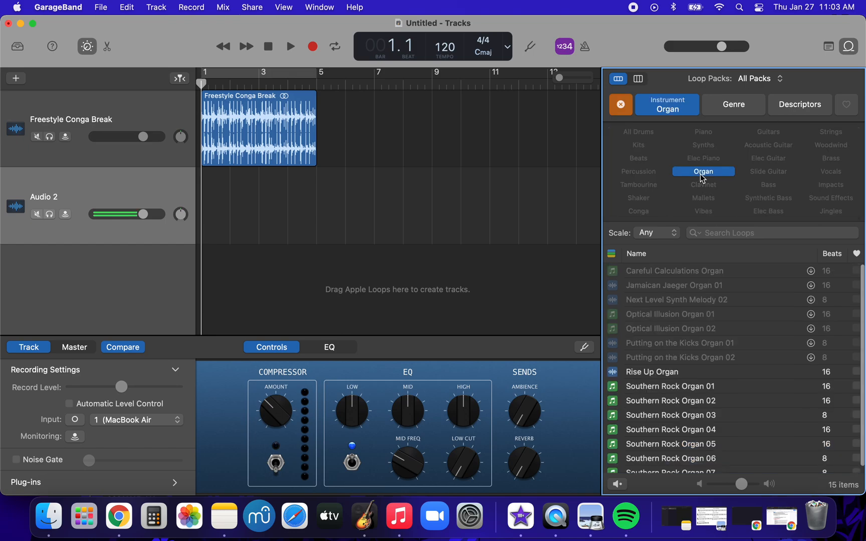
scroll("down", 3)
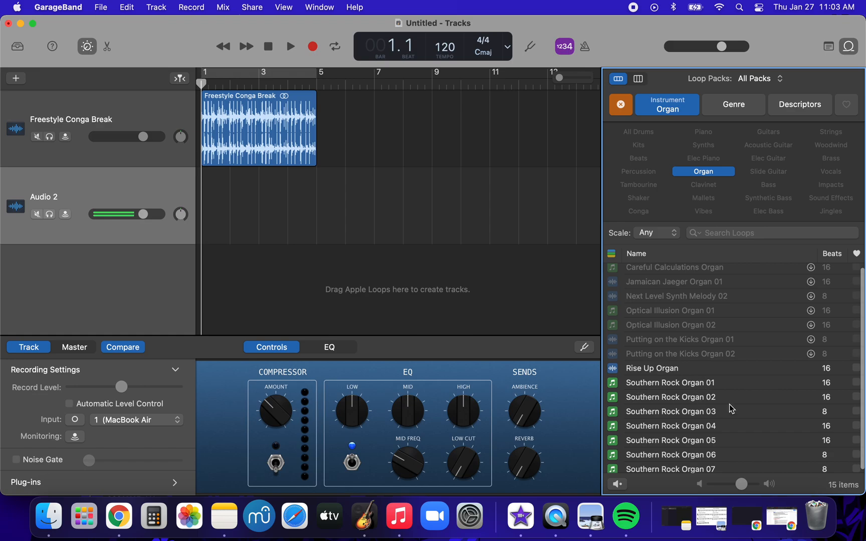
mouse_move(670, 393)
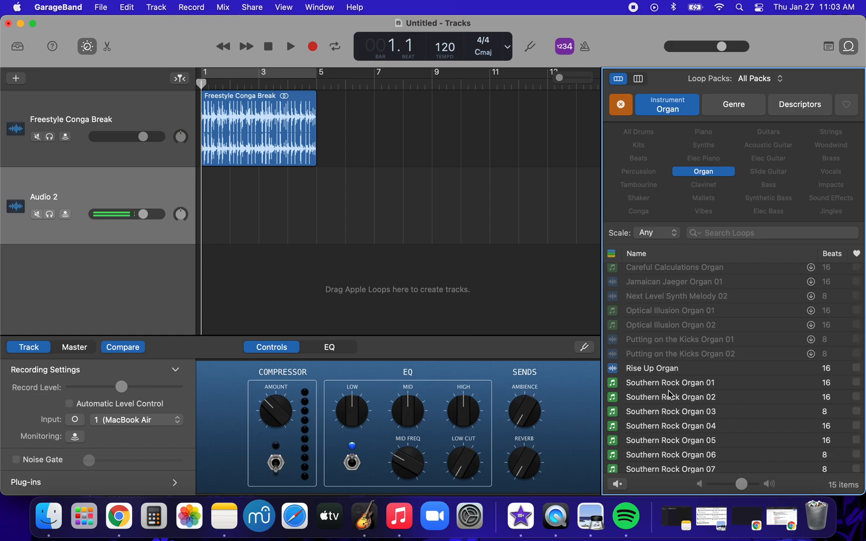
left_click(670, 382)
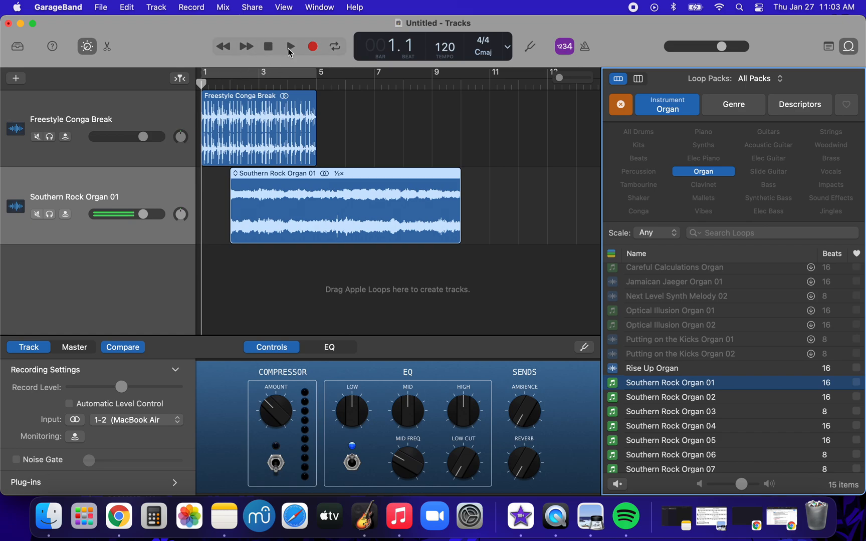
mouse_move(289, 47)
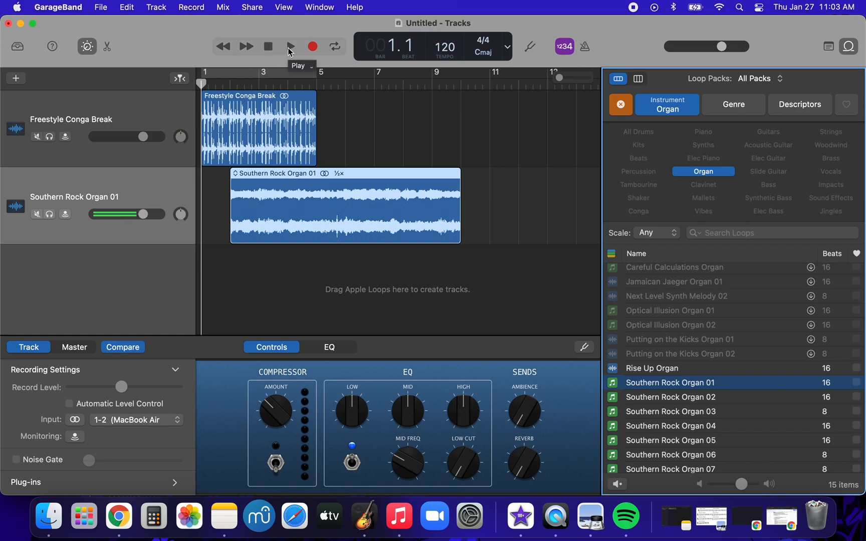
Play back the Freestyle Conga Break and Southern Rock Organ 01 tracks together
left_click(290, 46)
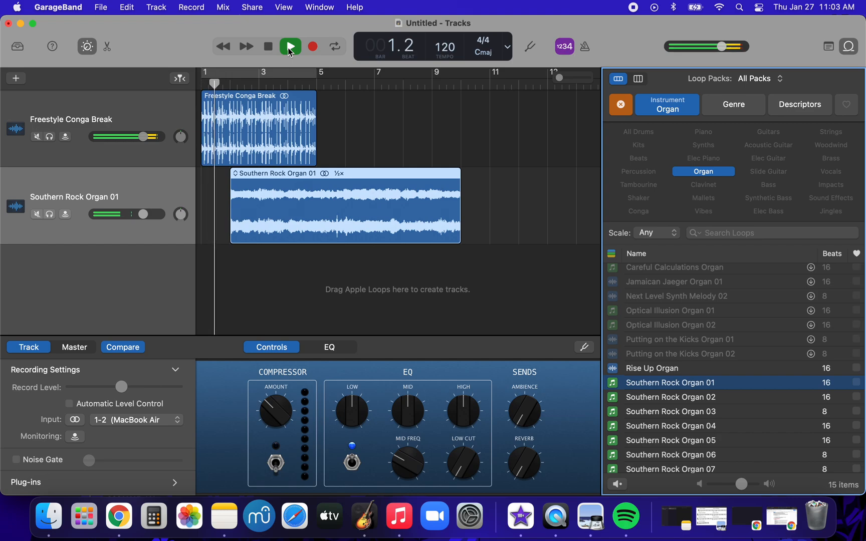
left_click(289, 45)
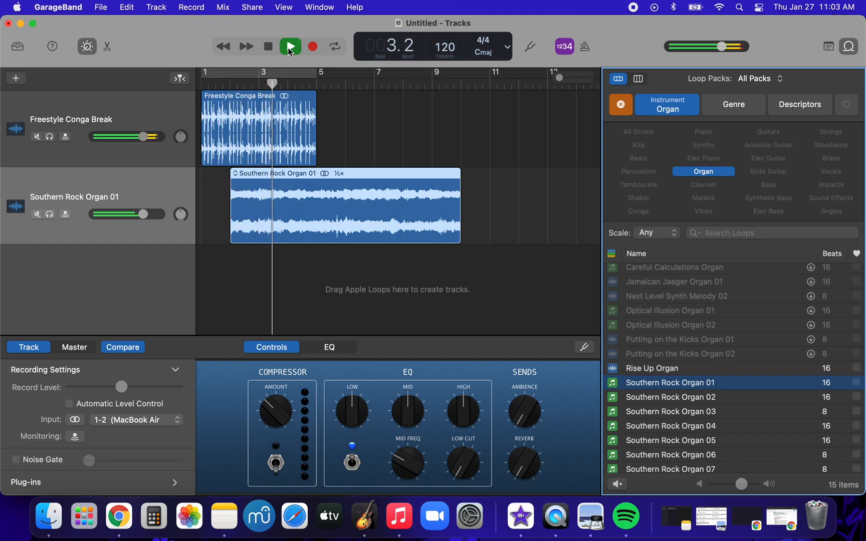
left_click(289, 47)
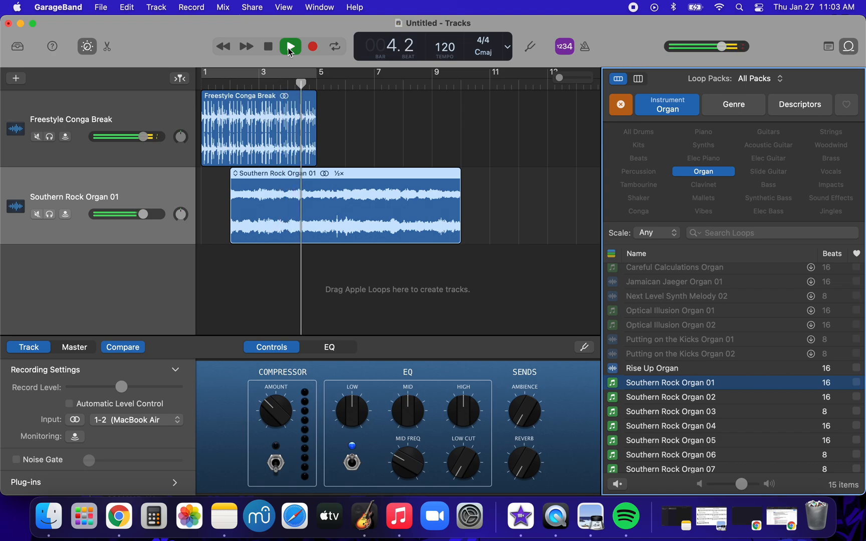
left_click(289, 46)
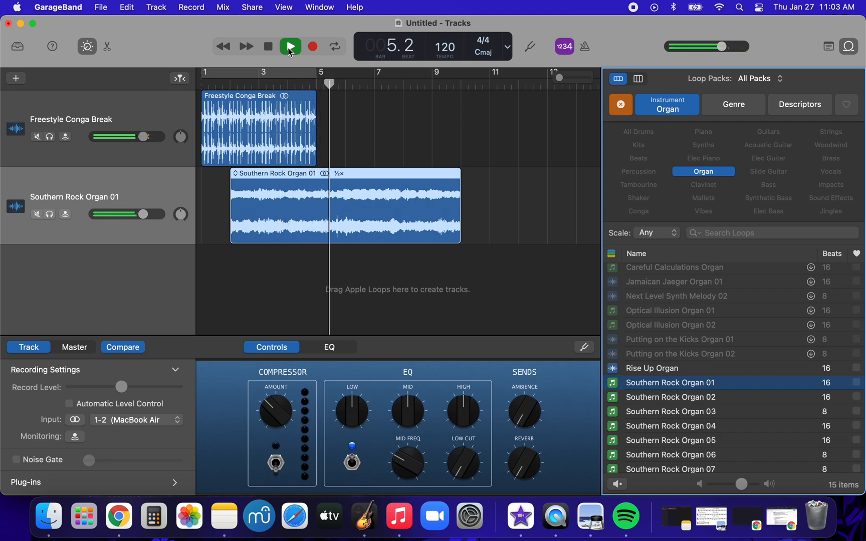
left_click(291, 45)
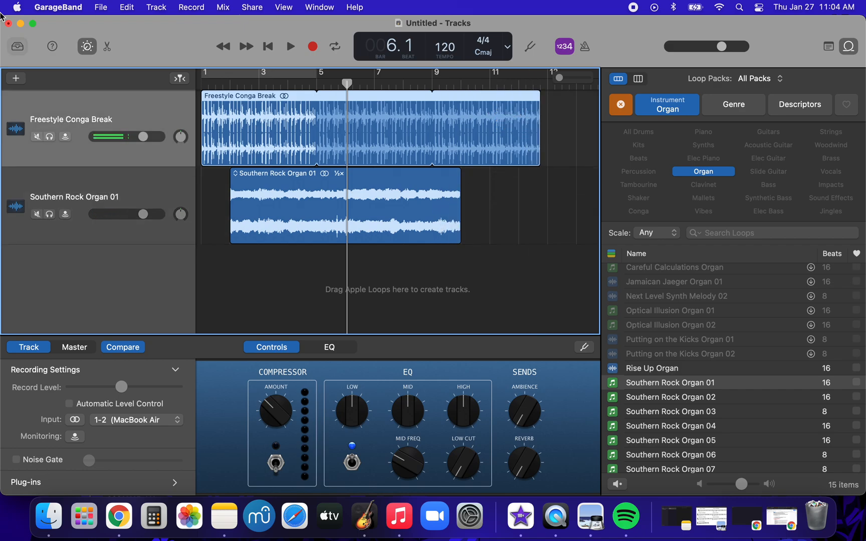
Open the Choose a track type dialog to add another track
left_click(16, 78)
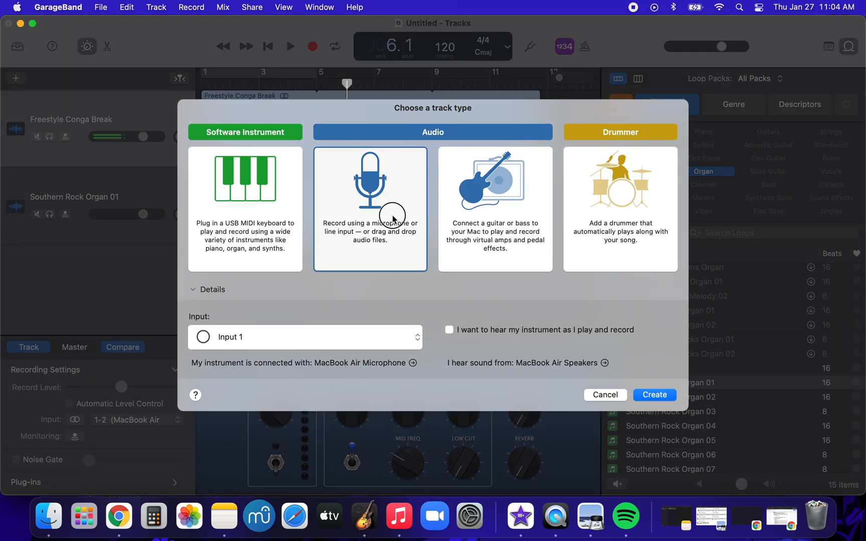
Create a third audio track and filter the loop browser to Beats only
left_click(654, 394)
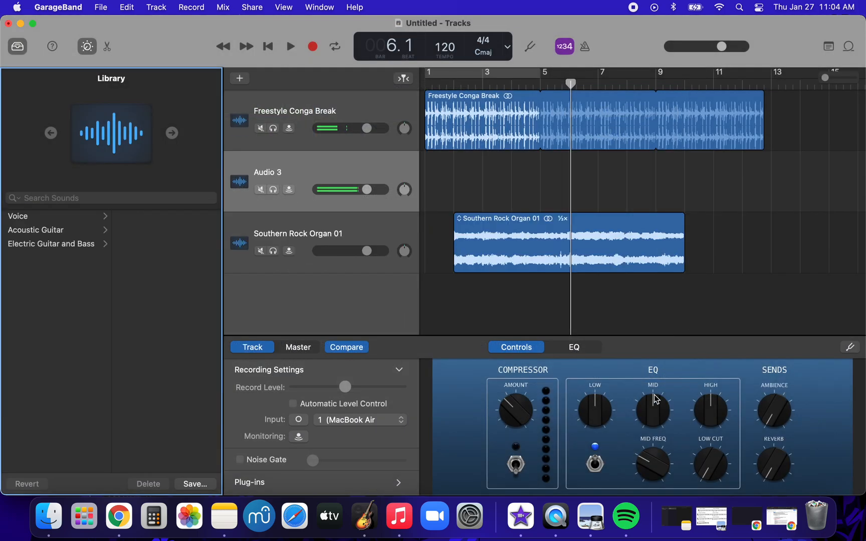
left_click(849, 46)
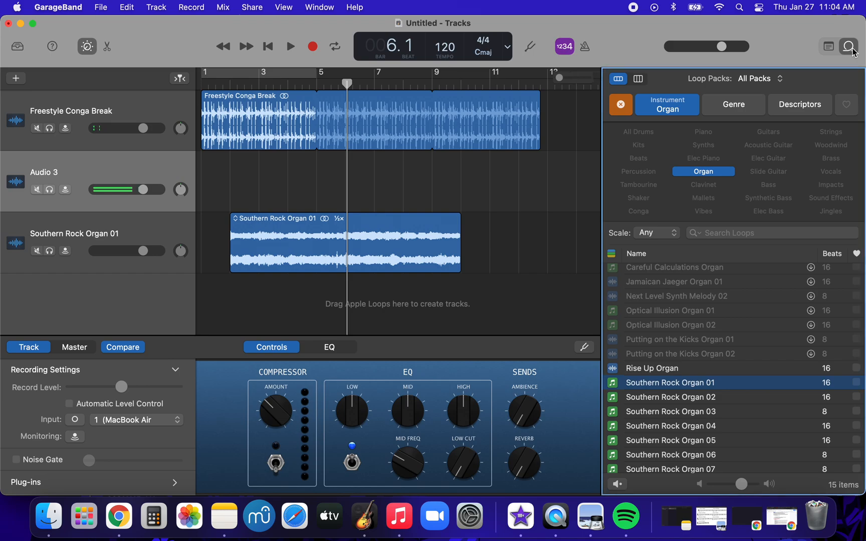
left_click(620, 104)
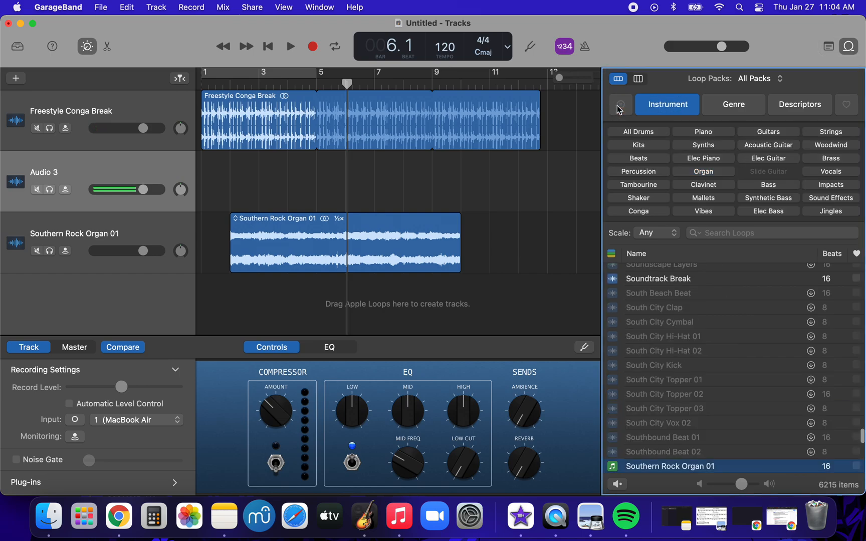
left_click(638, 158)
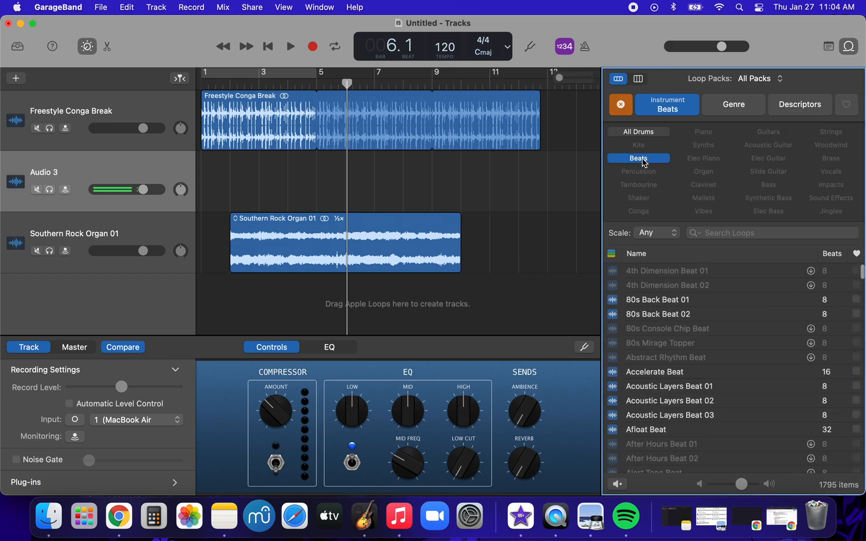
Preview 80s Back Beat 01, Acoustic Layers Beat 01 and Afloat Beat, then add Almost Electro Beat
left_click(657, 299)
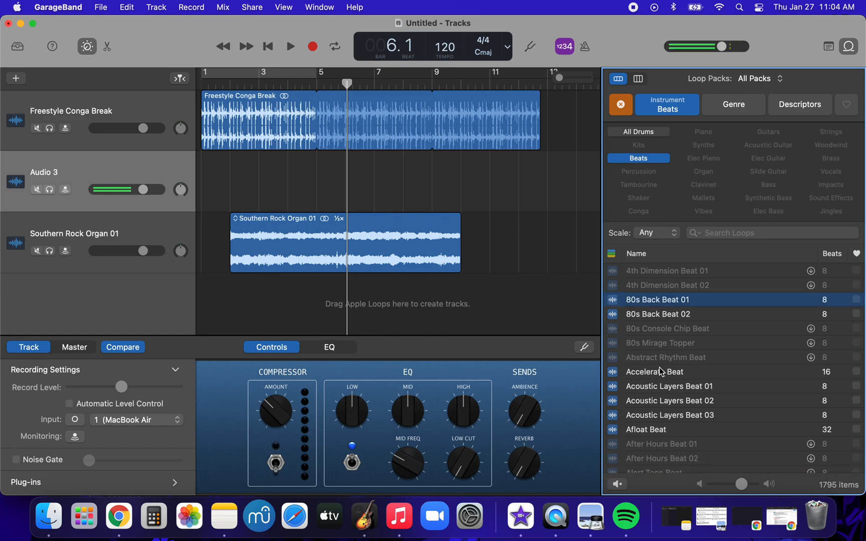
left_click(669, 385)
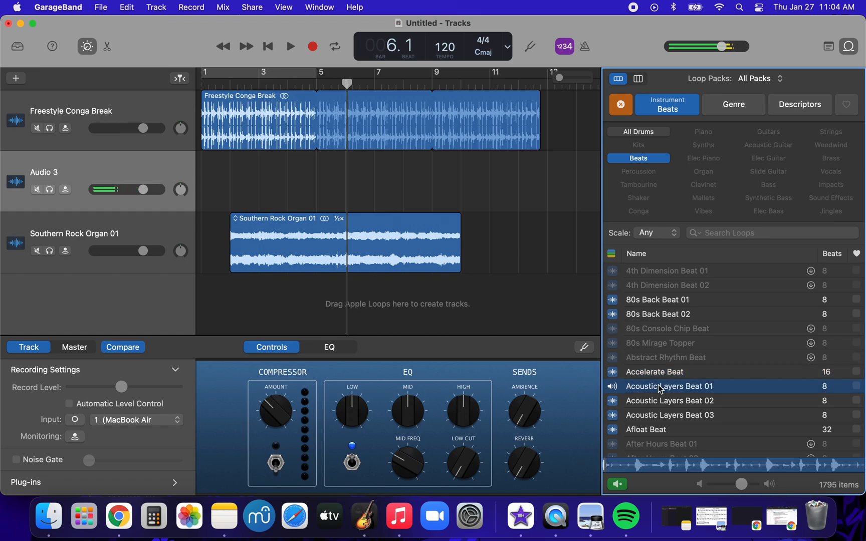
scroll("down", 3)
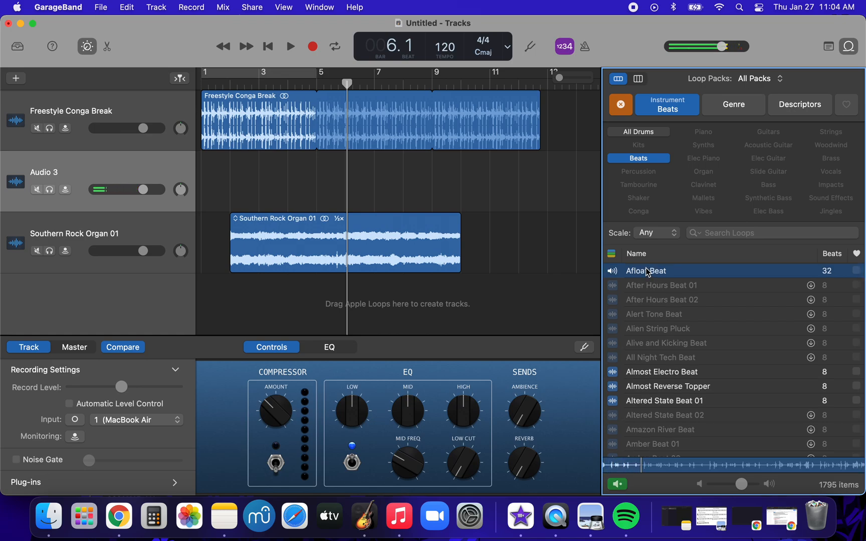
left_click(661, 371)
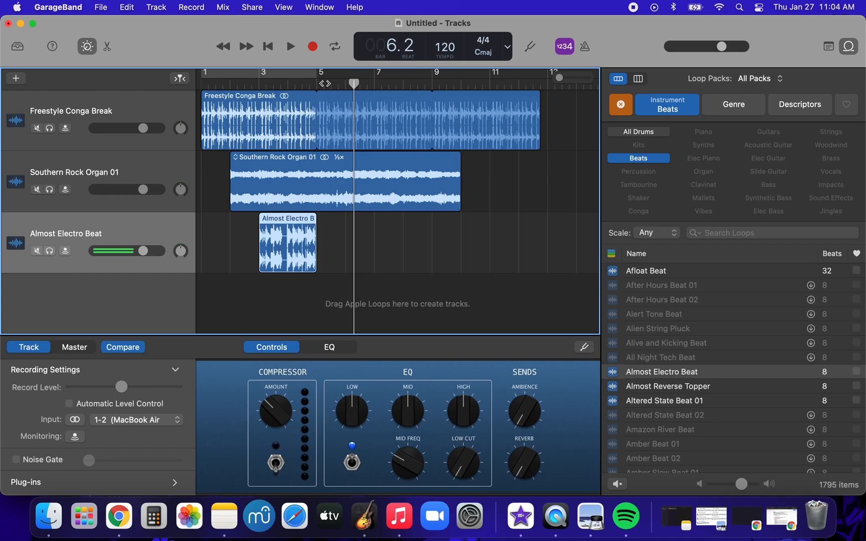
Play the three tracks from bar 1, then stop playback
left_click(289, 47)
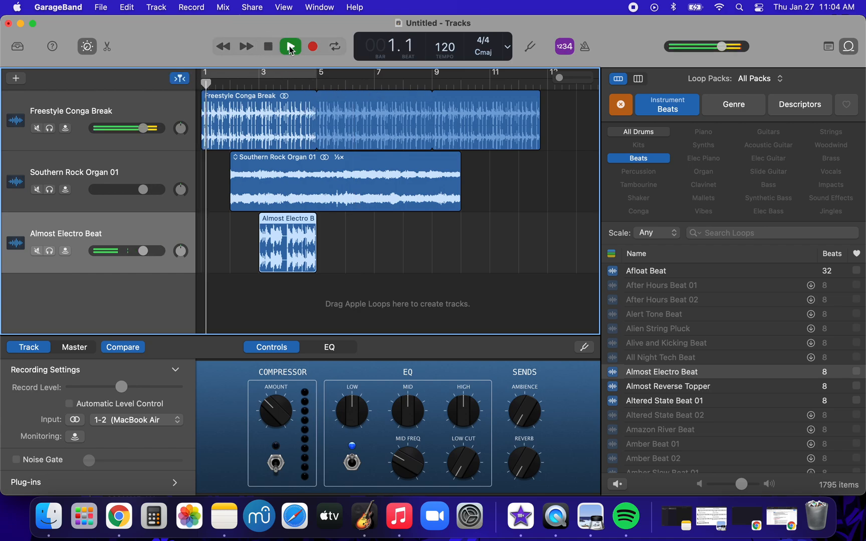
left_click(289, 47)
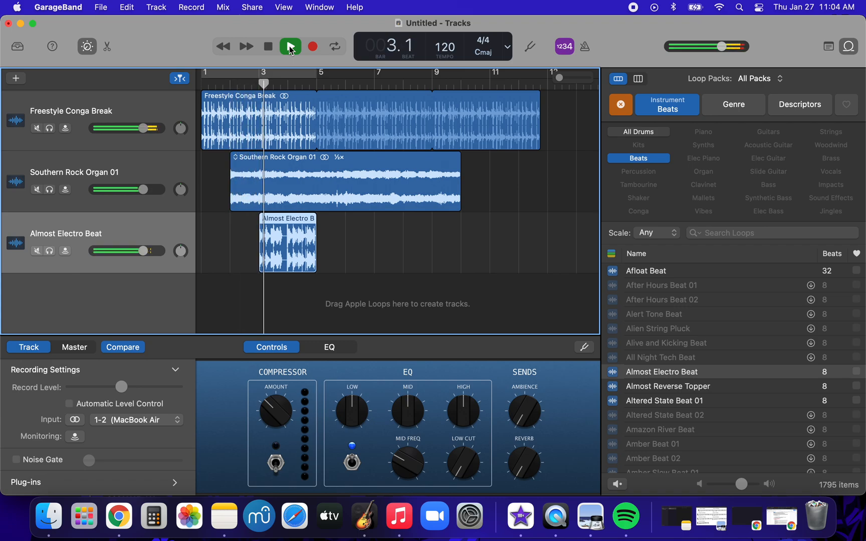
left_click(290, 46)
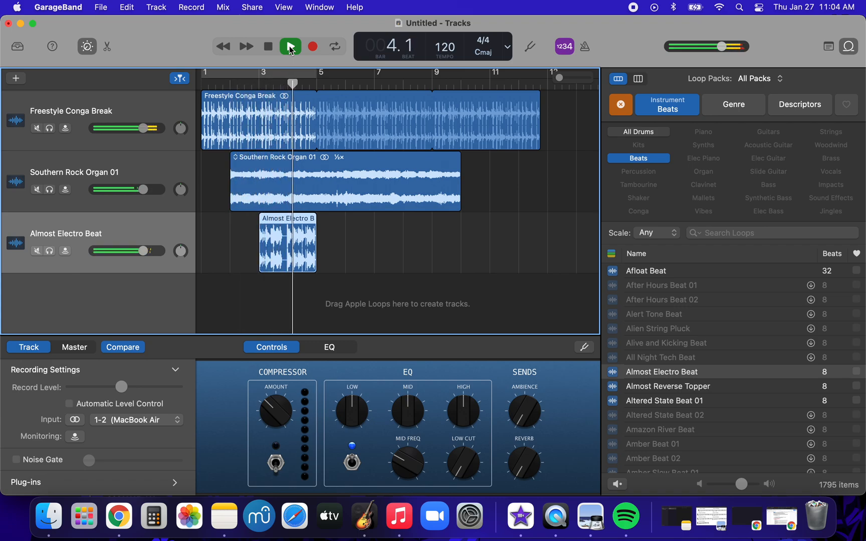
left_click(289, 46)
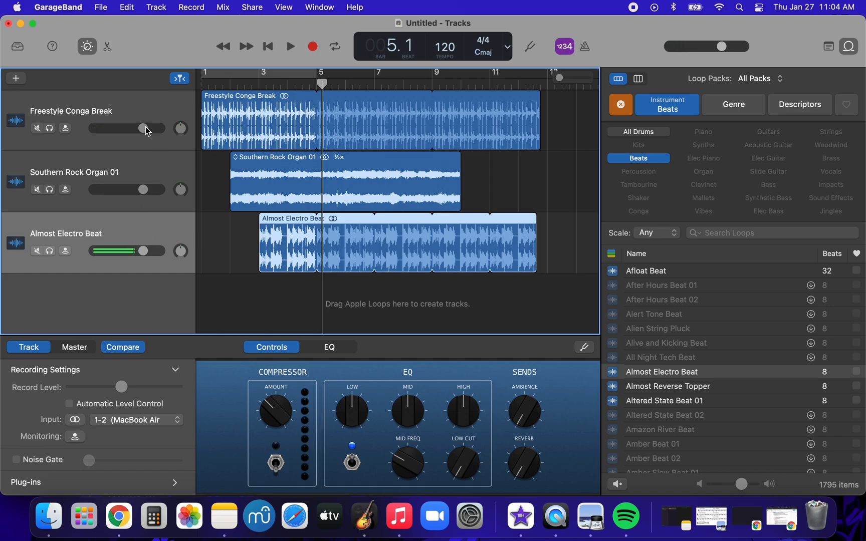
Turn Freestyle Conga Break down to about -3.7 dB and restart playback to hear the balance
left_click_drag(146, 128, 113, 128)
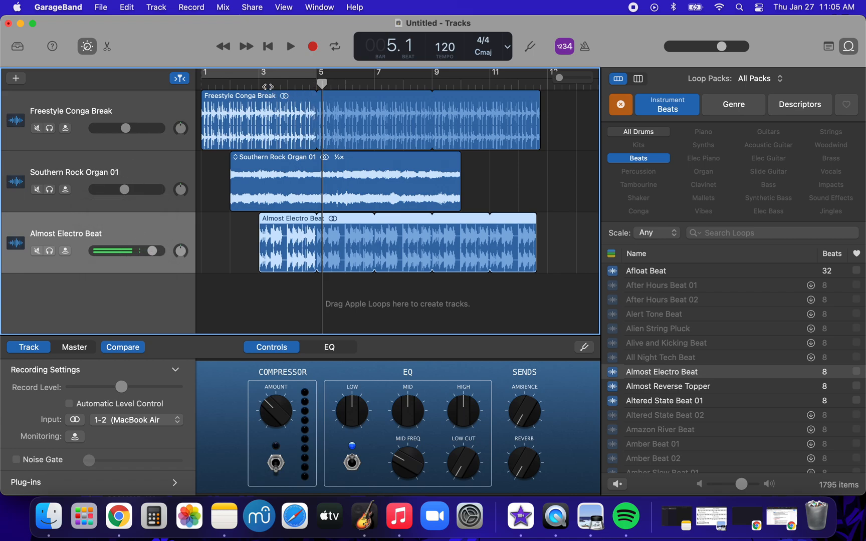
left_click(290, 46)
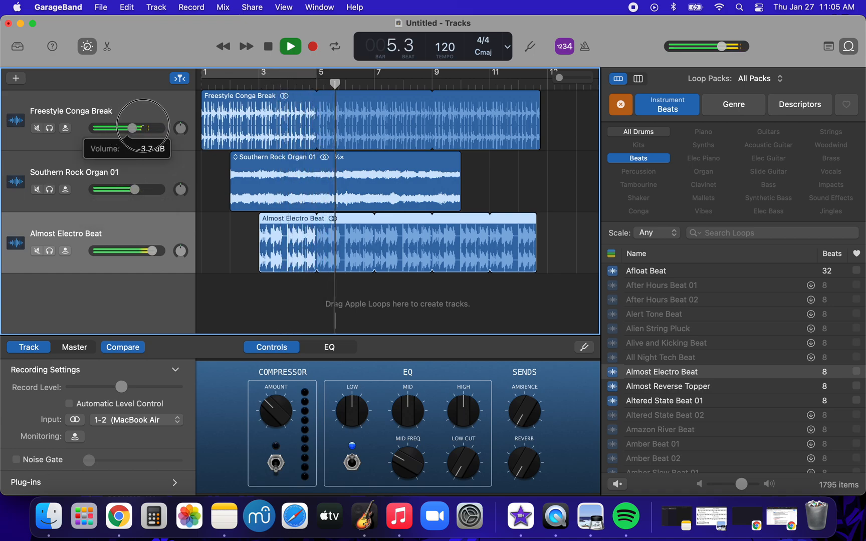
left_click(267, 46)
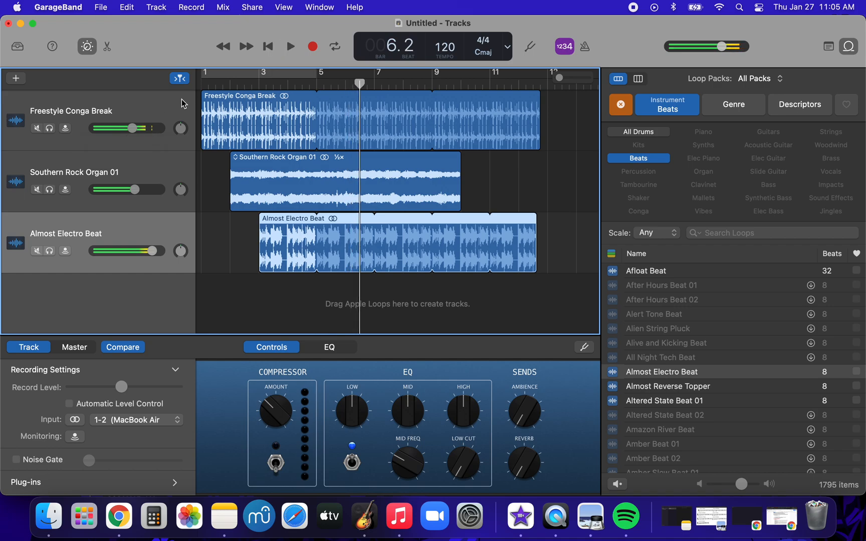
left_click(290, 46)
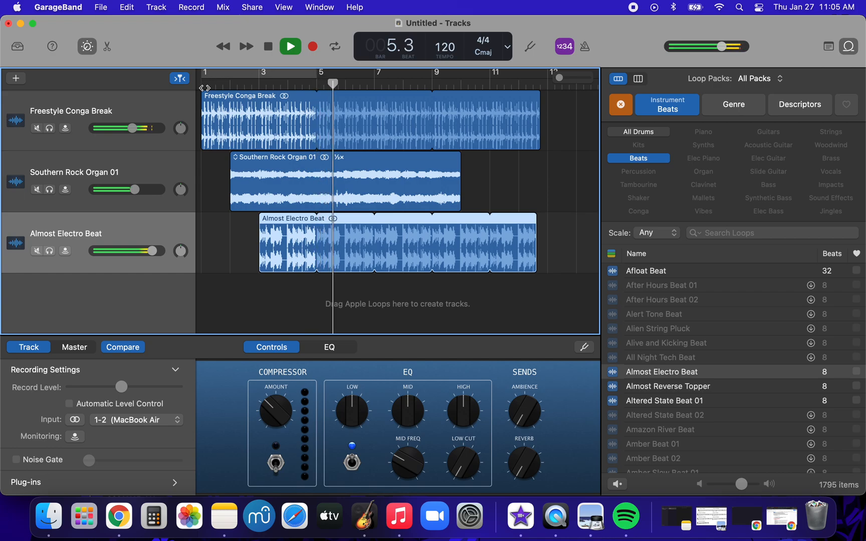
Stop playback and place Afloat Beat after the Almost Electro Beat region
left_click(290, 46)
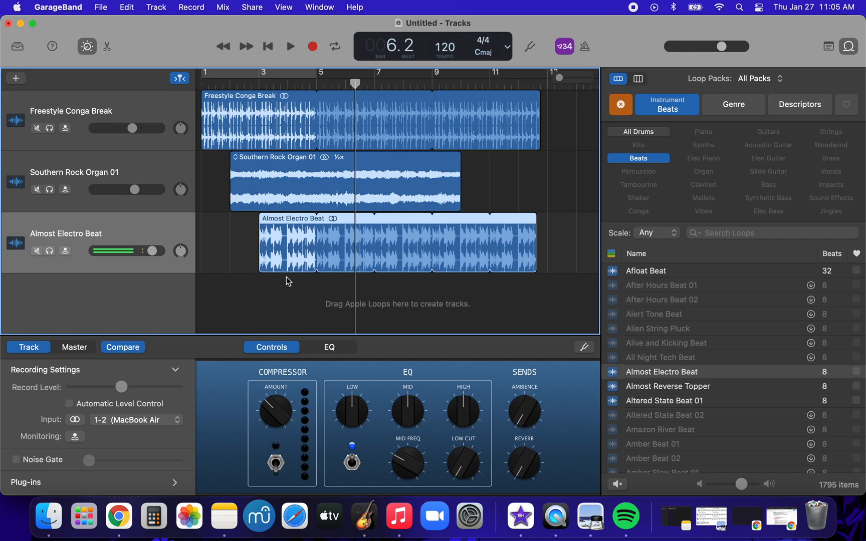
mouse_move(361, 226)
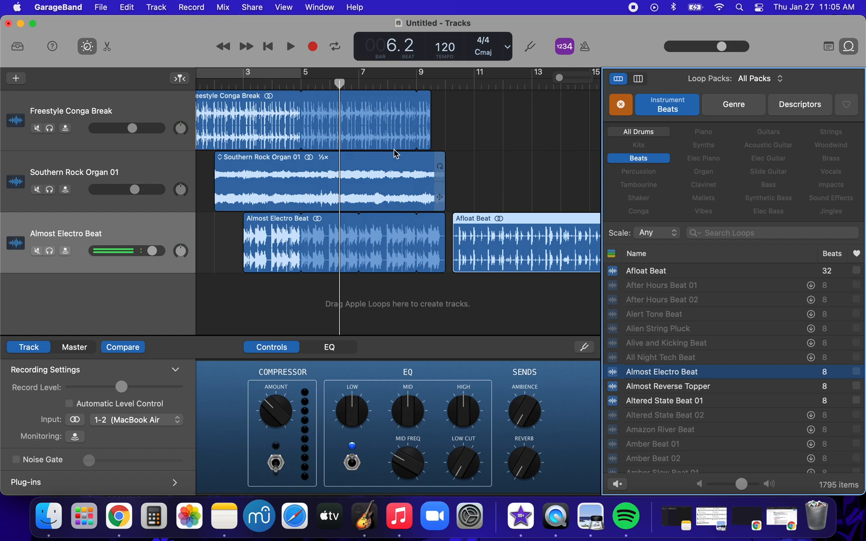
left_click(369, 127)
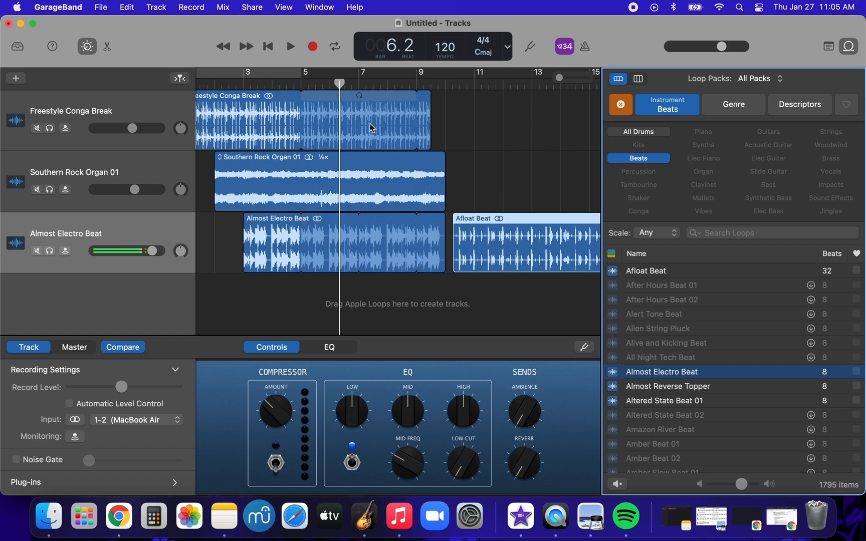